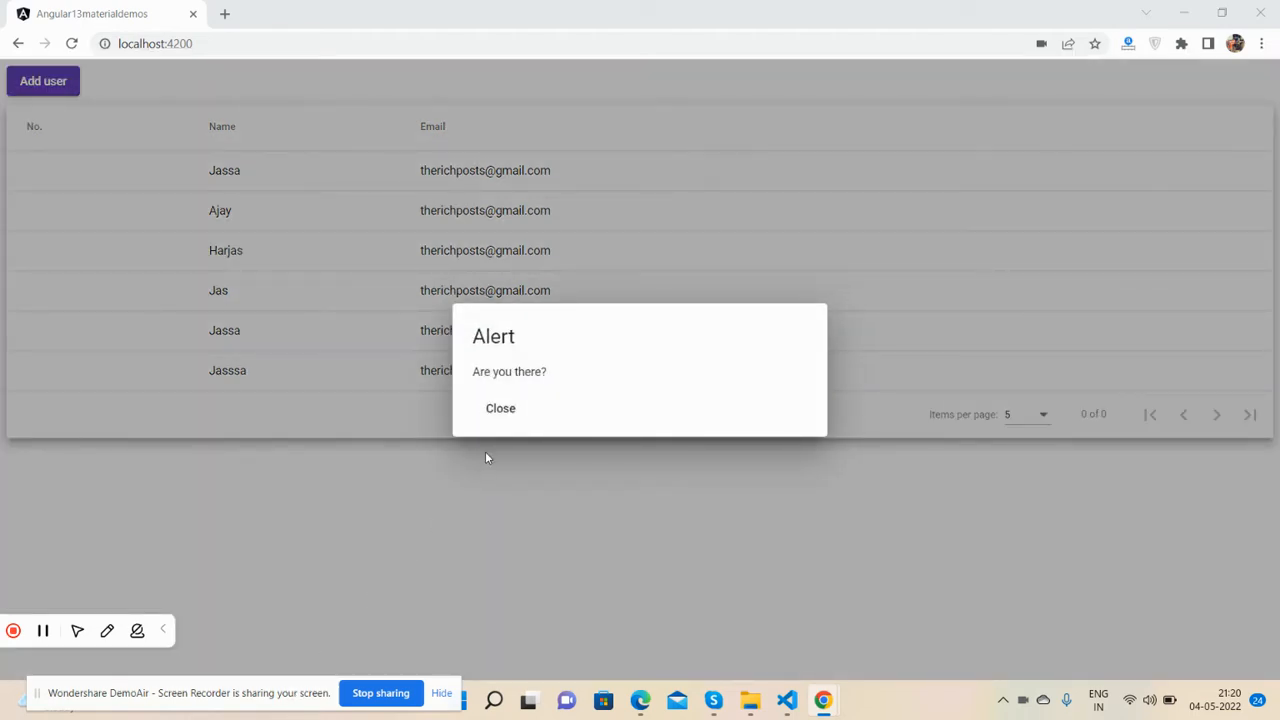
- Close the 'Are you there?' alert each of the five times it appears over the user table
{"action": "left_click", "coordinate": [500, 408]}
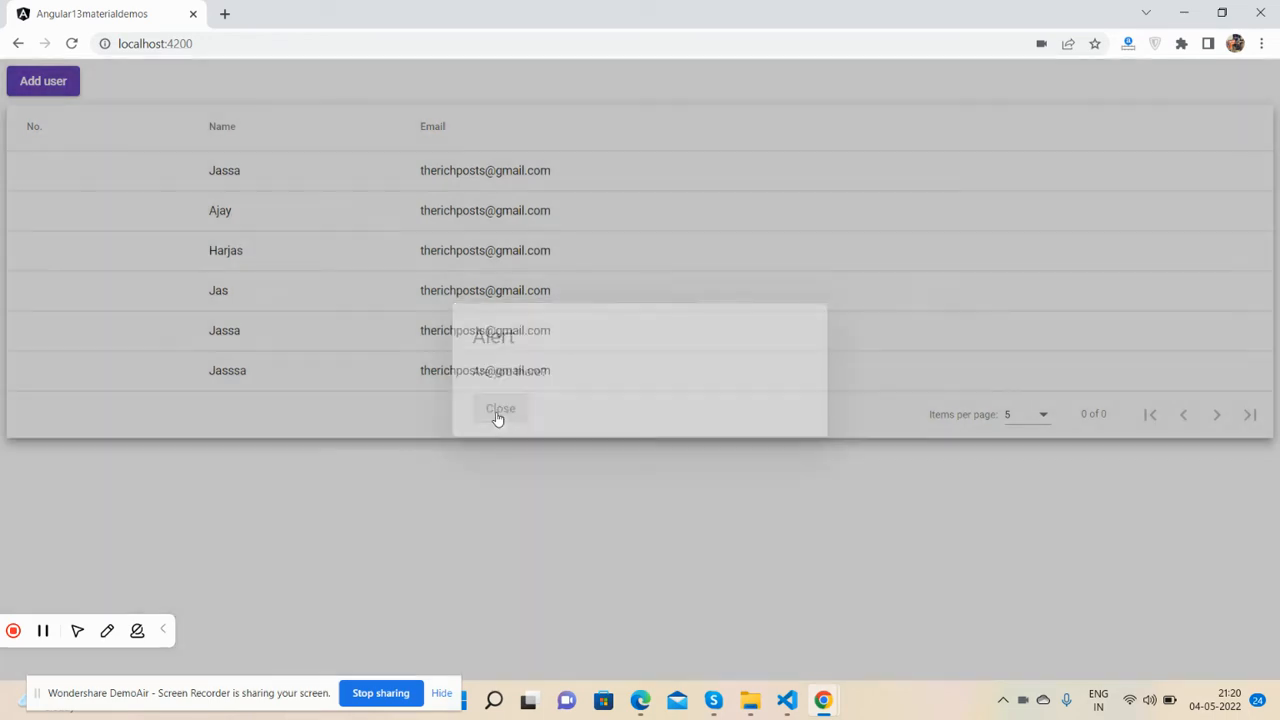
{"action": "left_click", "coordinate": [500, 408]}
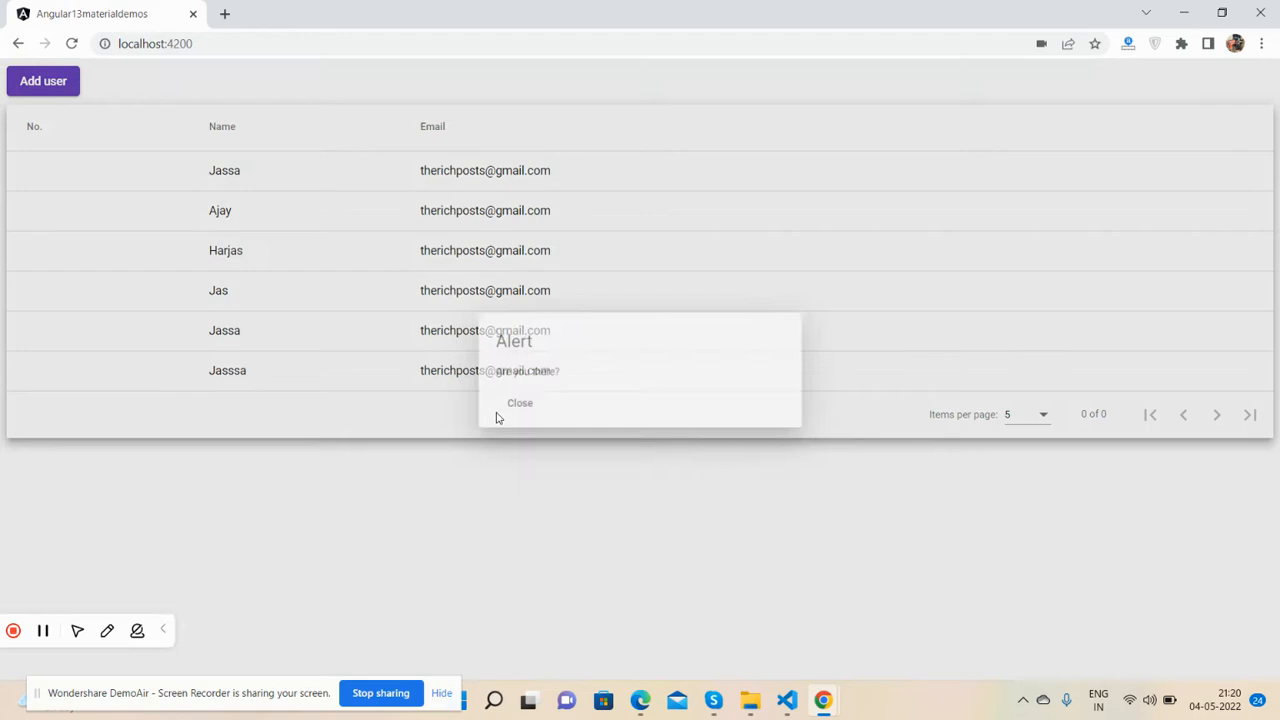
{"action": "left_click", "coordinate": [519, 402]}
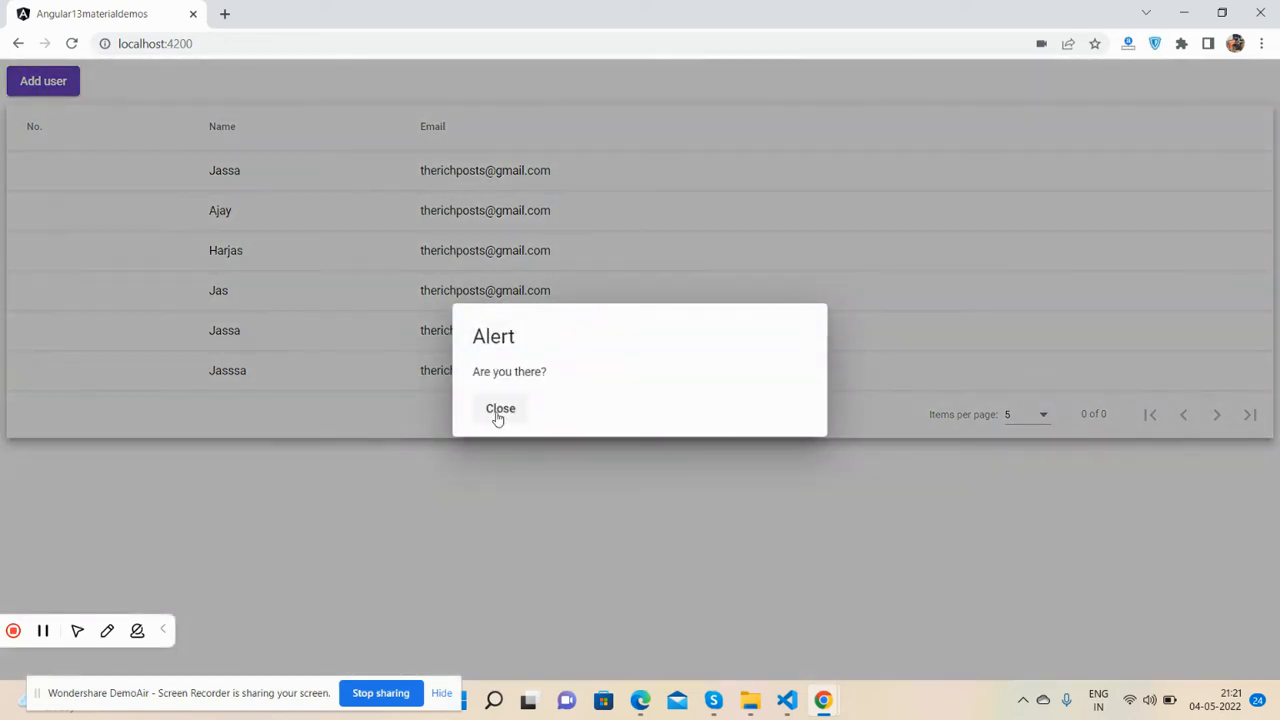
{"action": "left_click", "coordinate": [500, 408]}
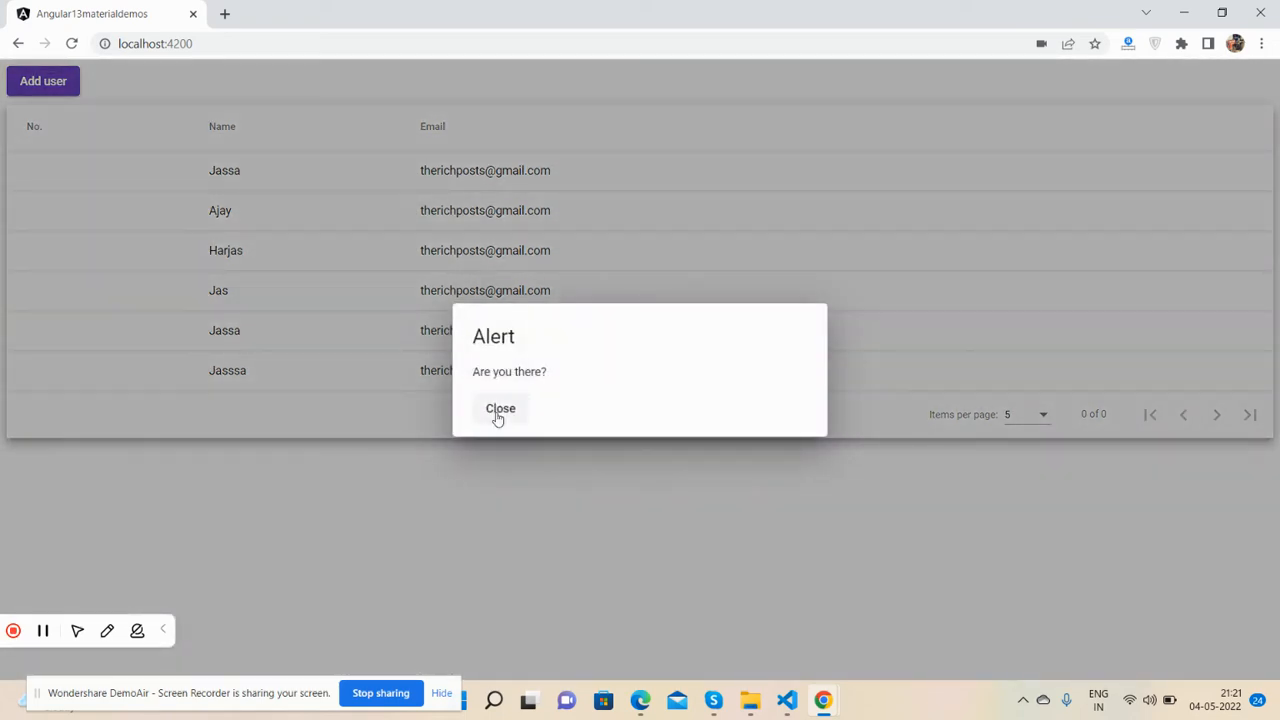
{"action": "left_click", "coordinate": [500, 408]}
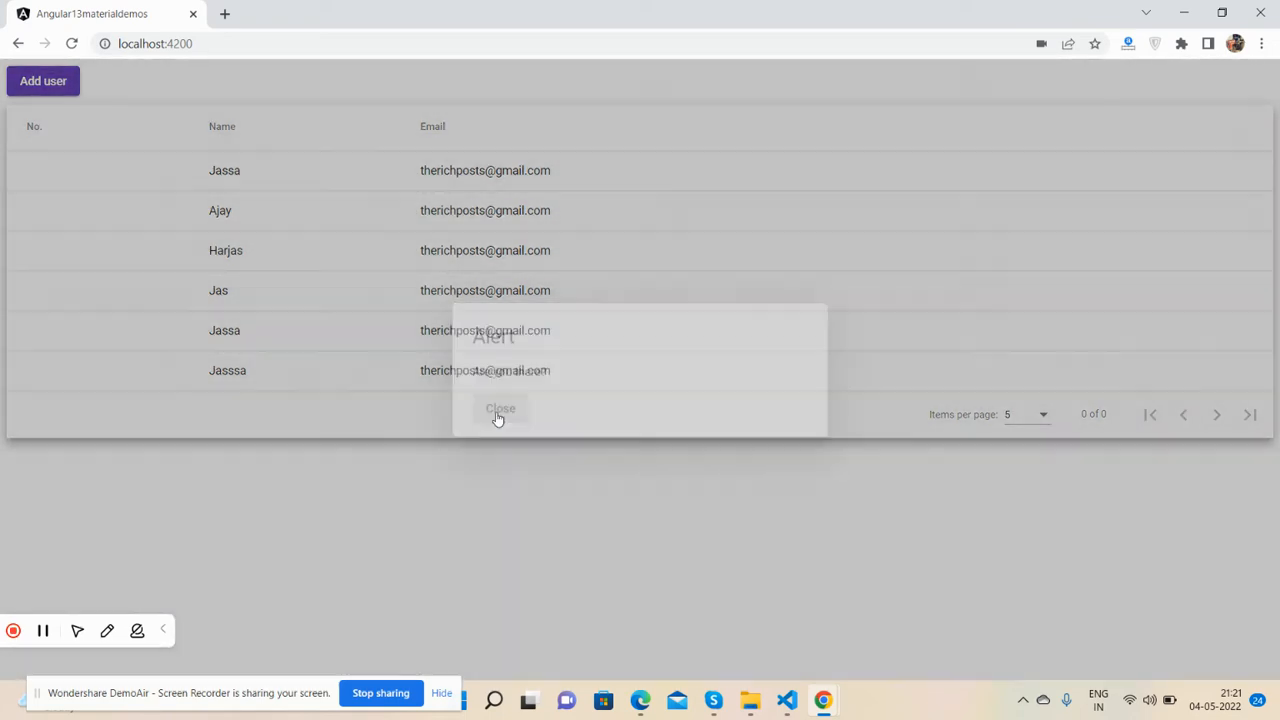
- Browse the Items per page choices a few times, keeping the user table at 5 per page
{"action": "left_click", "coordinate": [499, 408]}
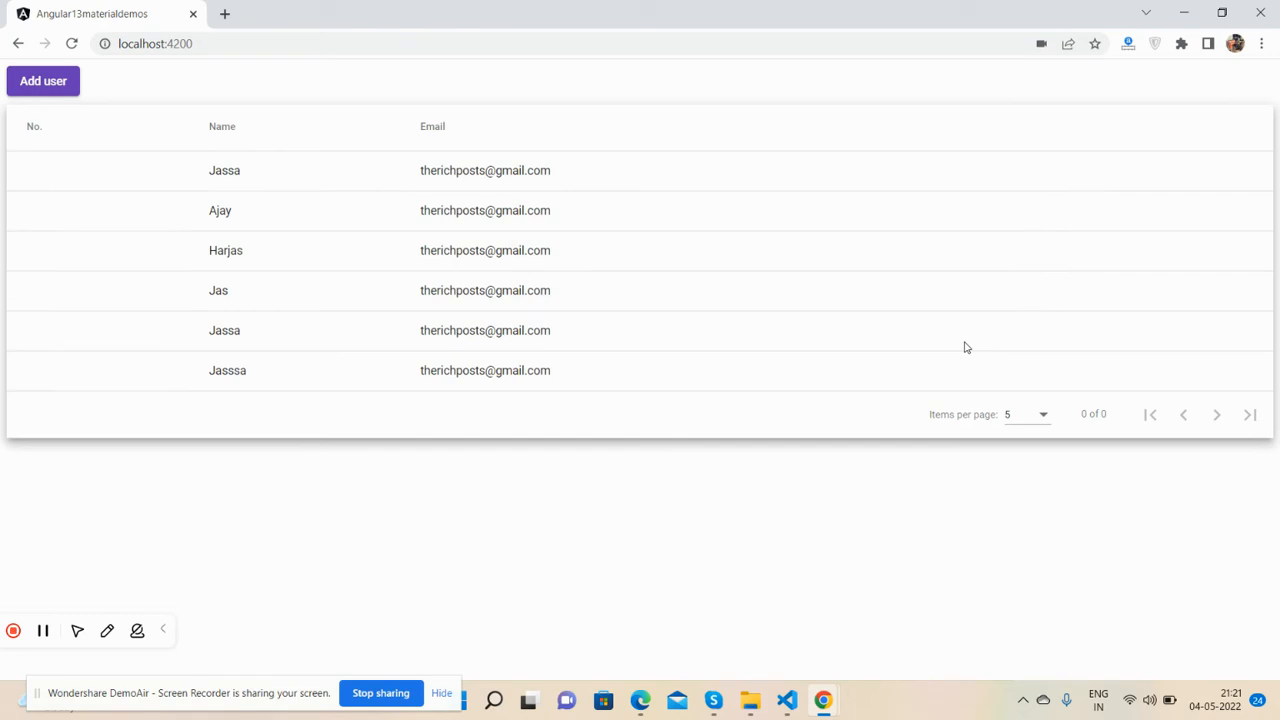
{"action": "mouse_move", "coordinate": [163, 186]}
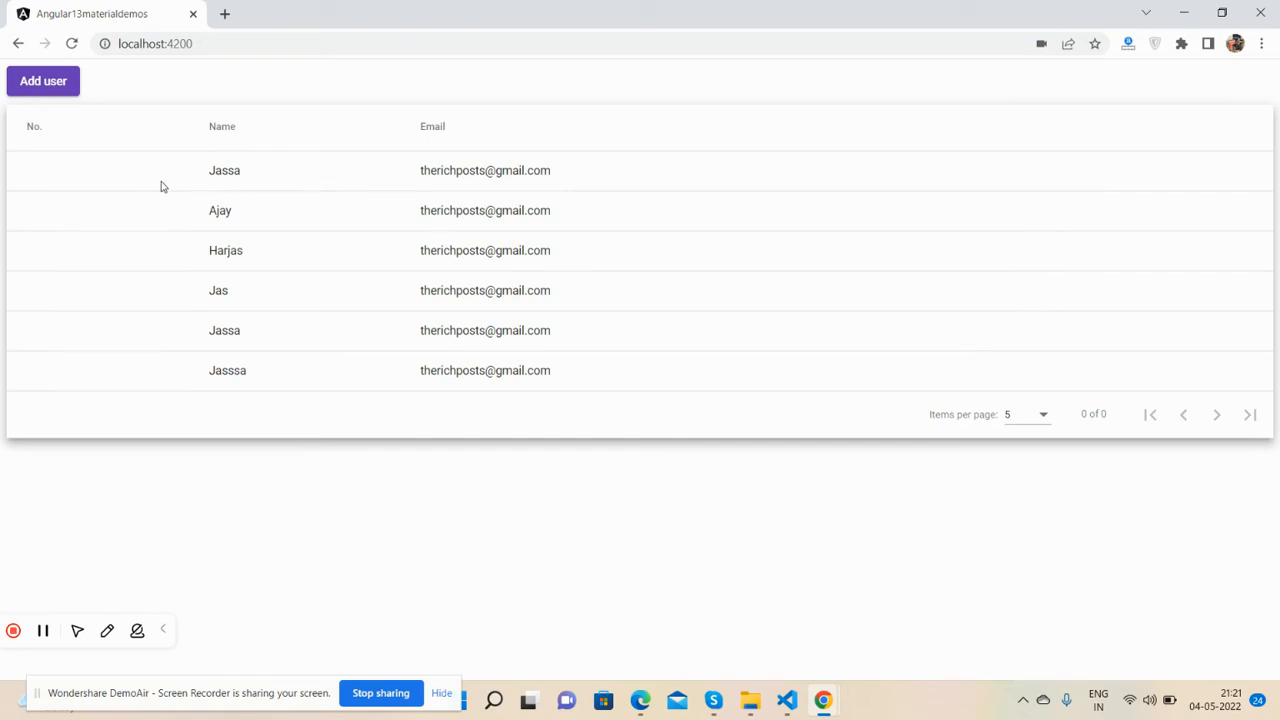
{"action": "mouse_move", "coordinate": [1060, 418]}
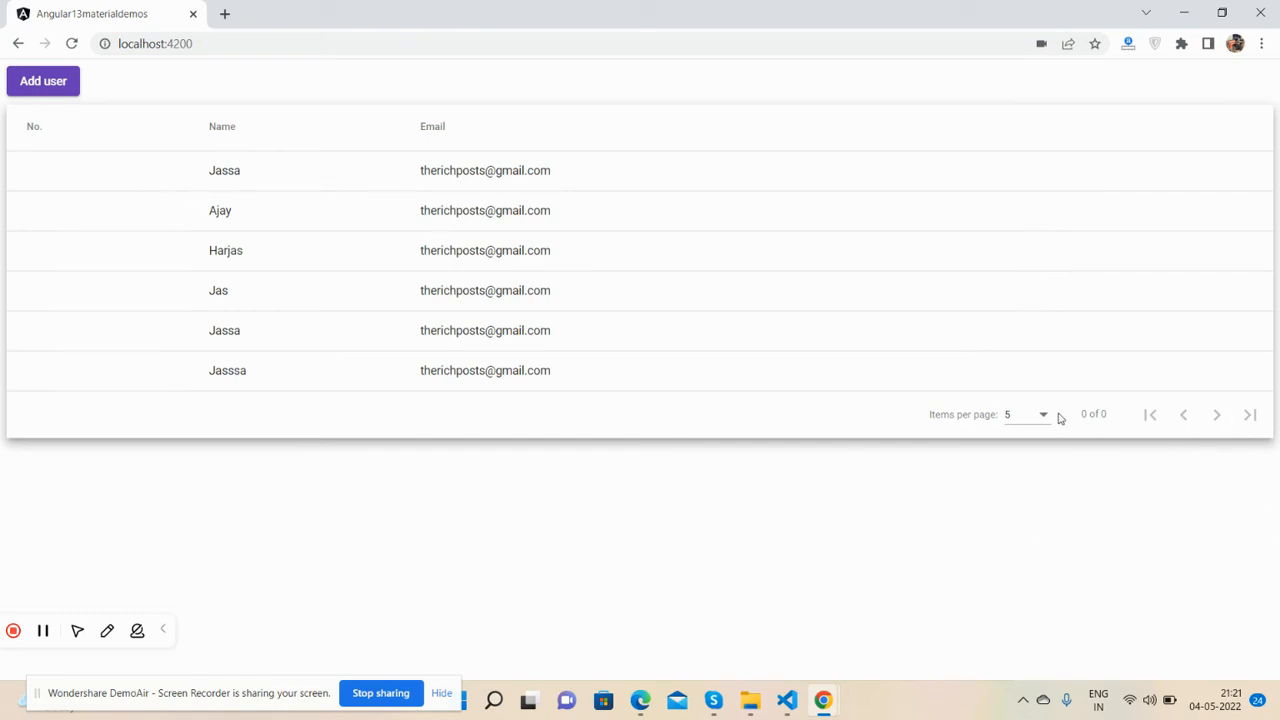
{"action": "left_click", "coordinate": [1025, 414]}
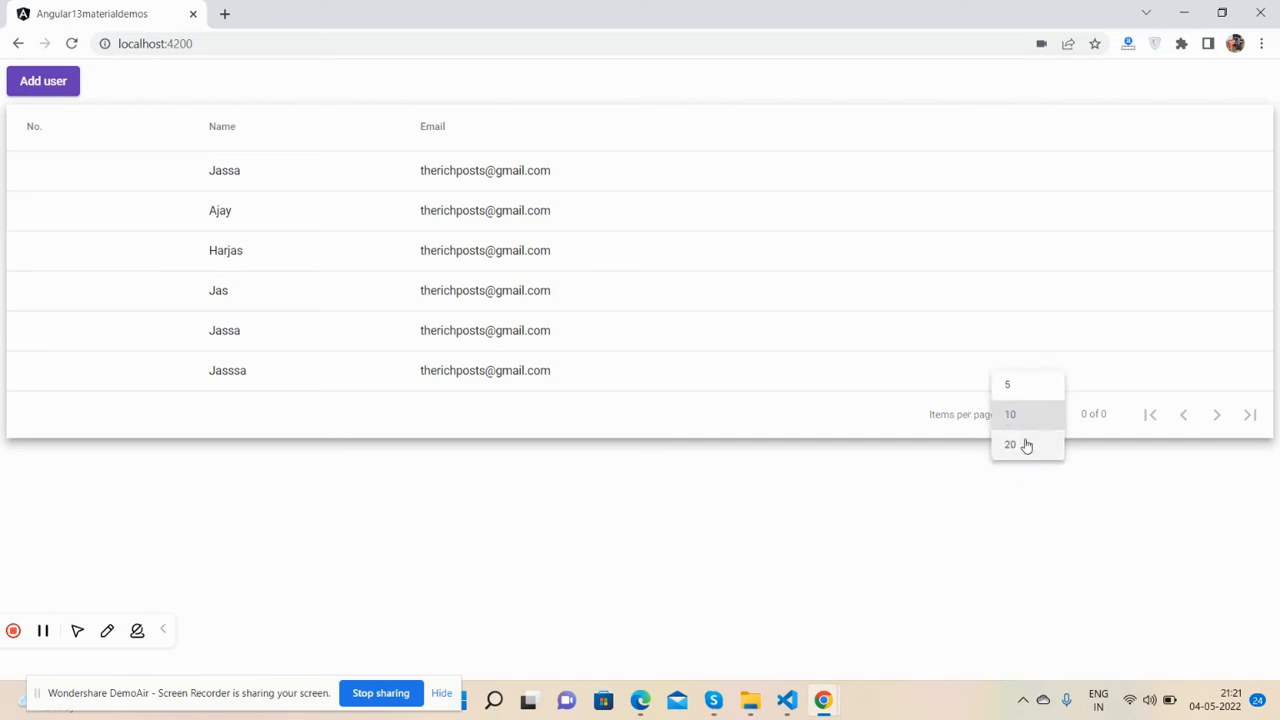
{"action": "left_click", "coordinate": [1007, 384]}
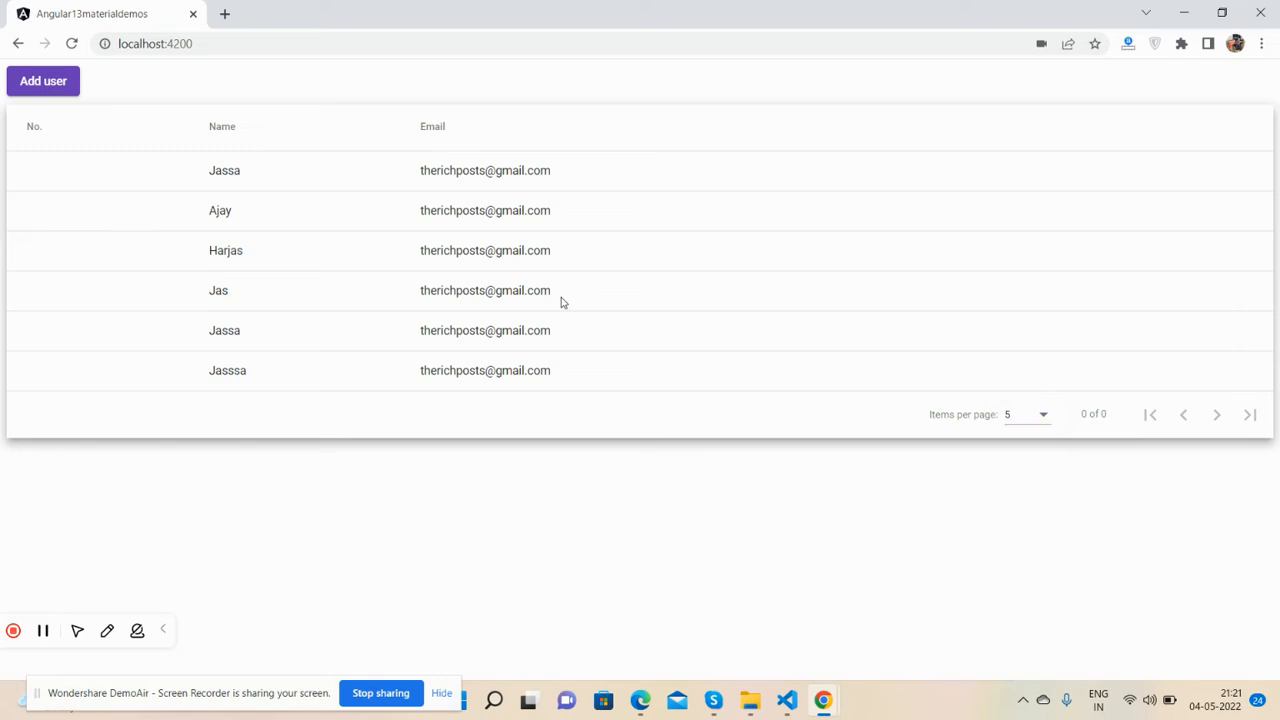
{"action": "mouse_move", "coordinate": [447, 359]}
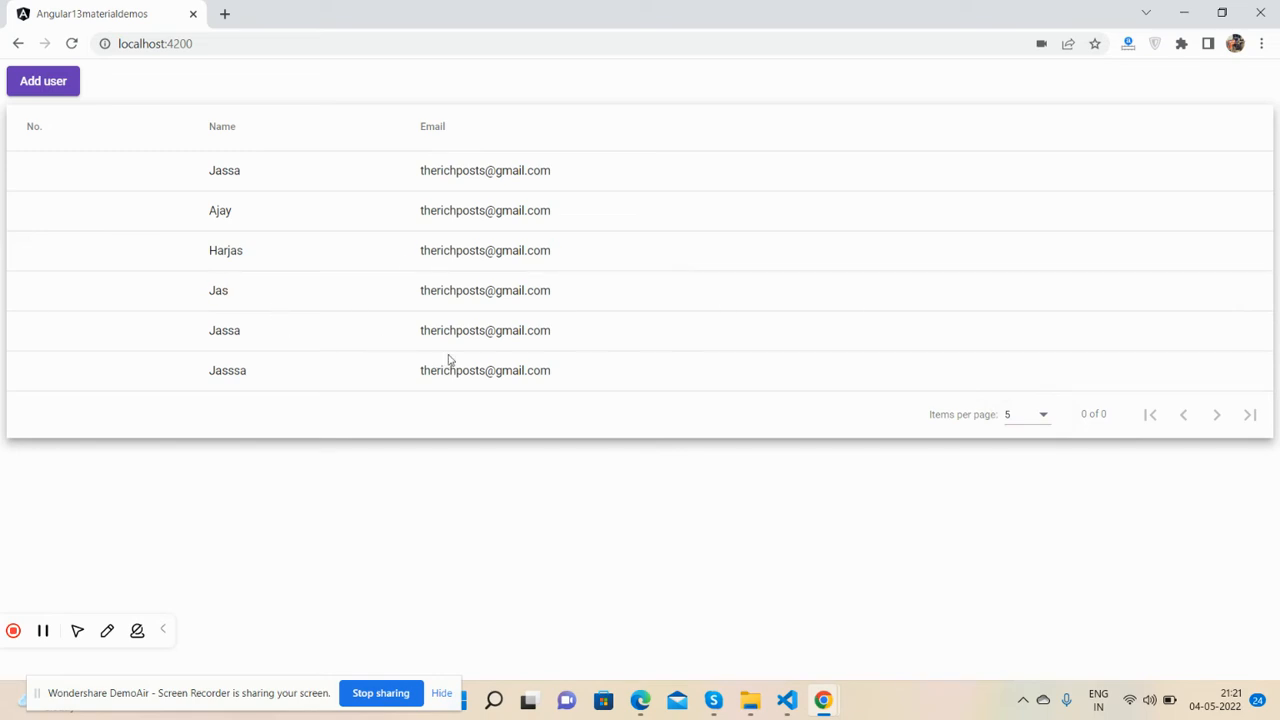
{"action": "left_click", "coordinate": [1026, 414]}
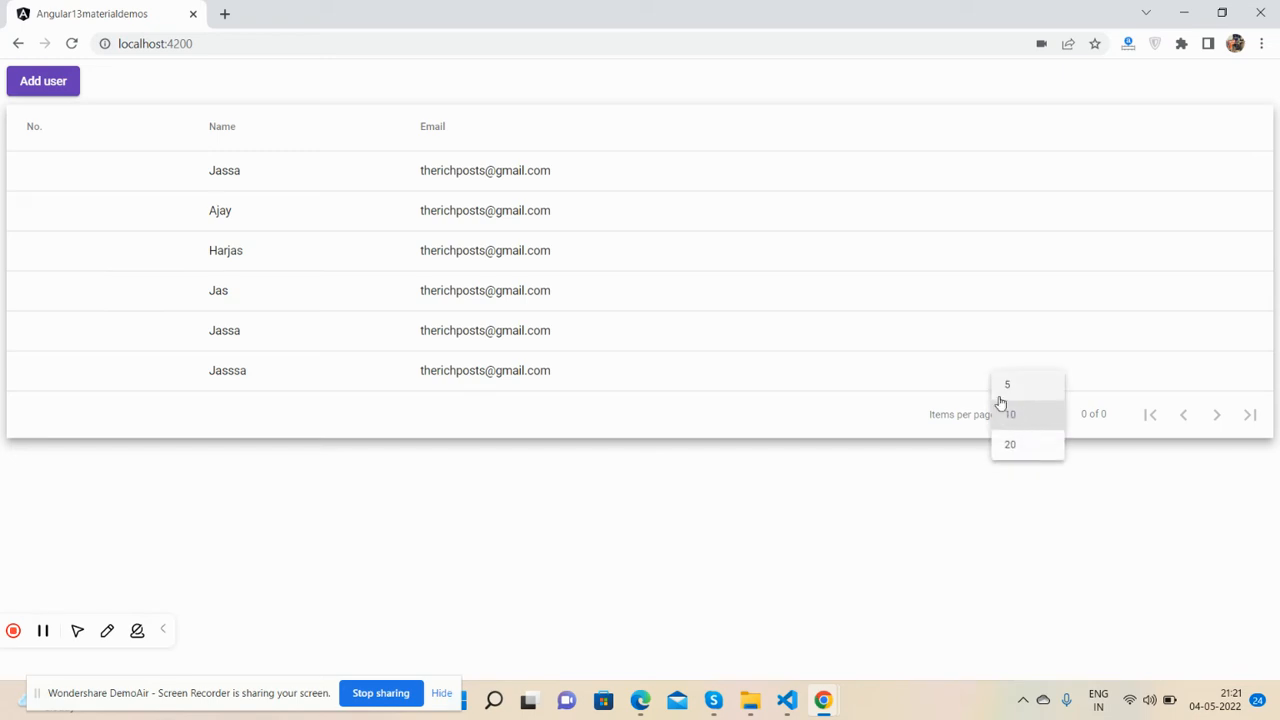
{"action": "mouse_move", "coordinate": [1017, 388]}
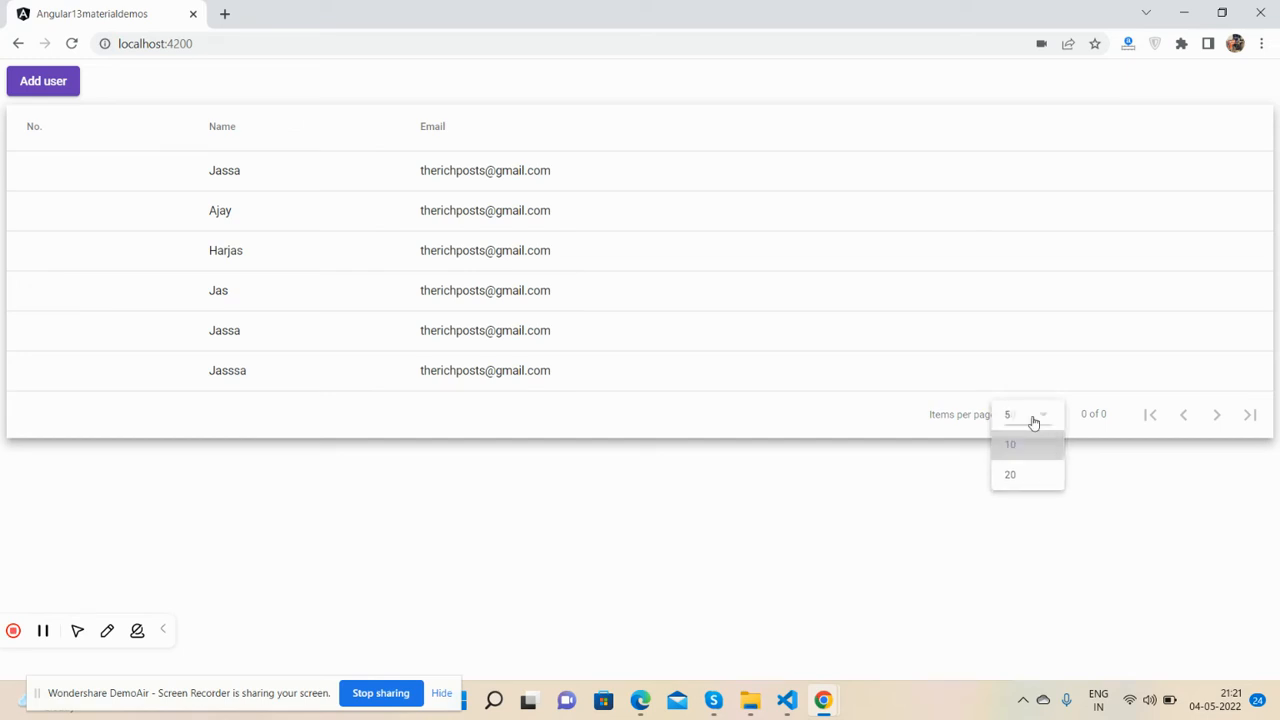
{"action": "left_click", "coordinate": [1020, 414]}
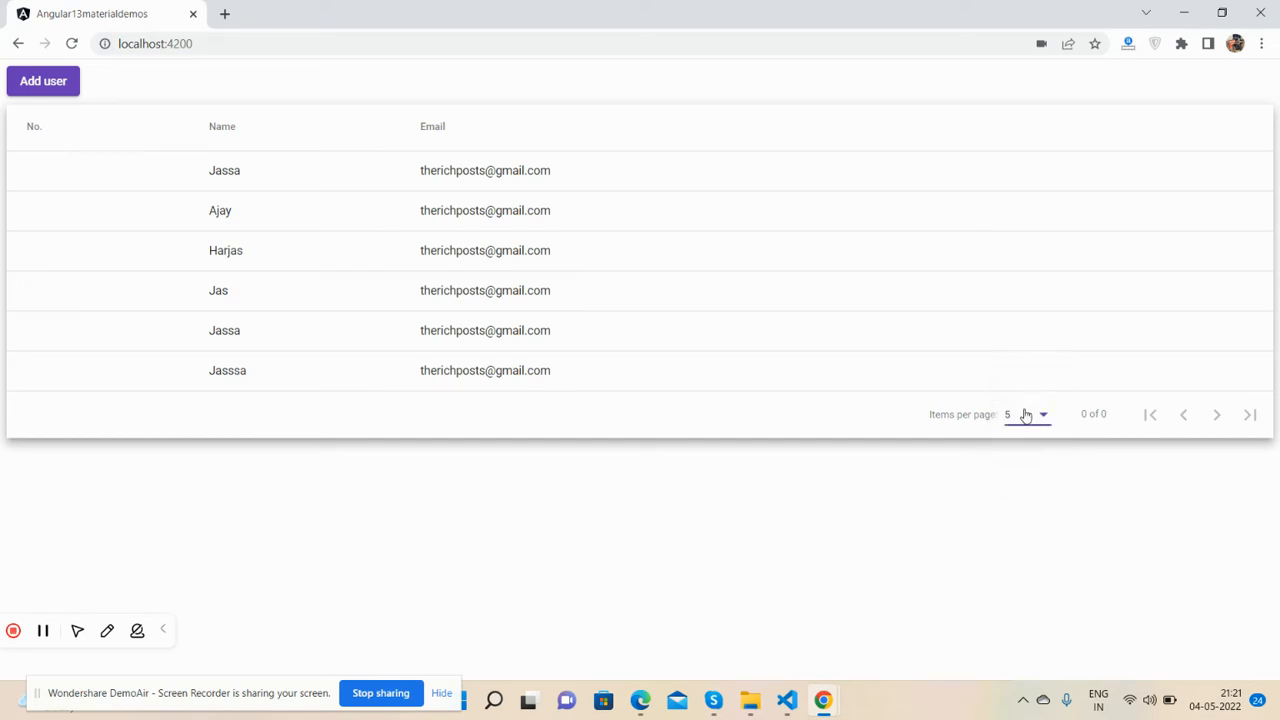
{"action": "left_click", "coordinate": [1027, 414]}
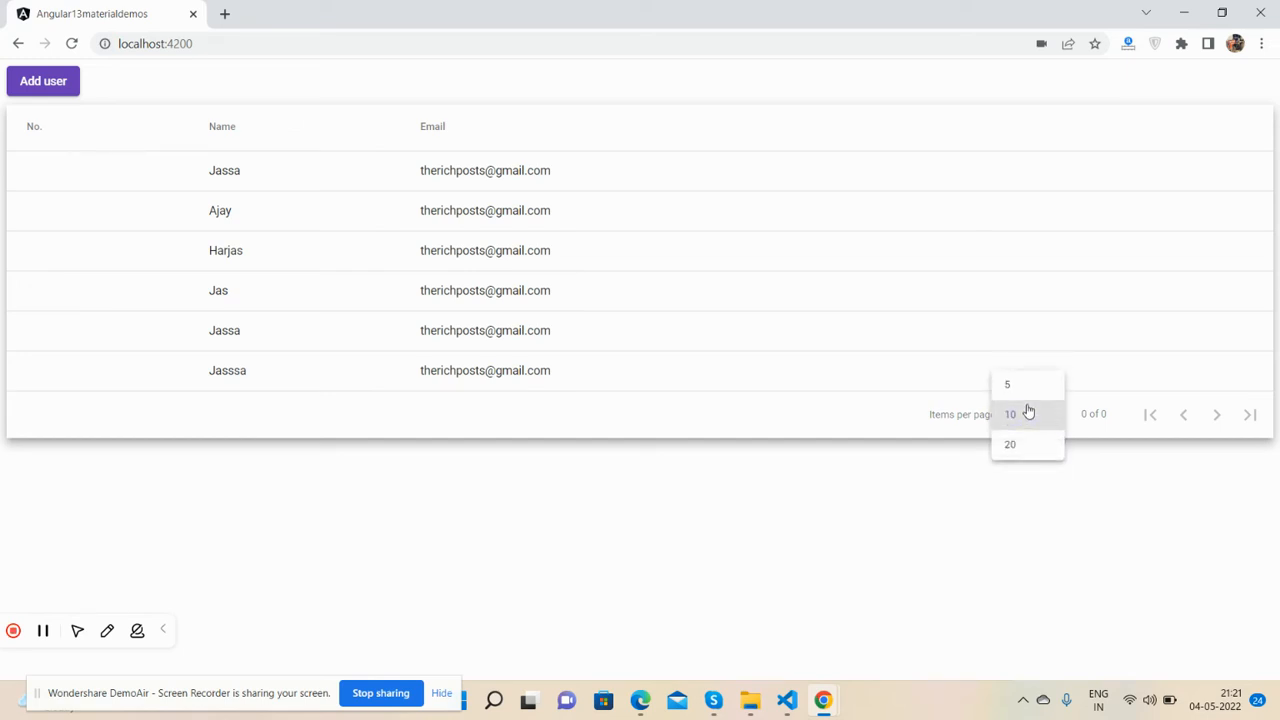
{"action": "left_click", "coordinate": [1007, 384]}
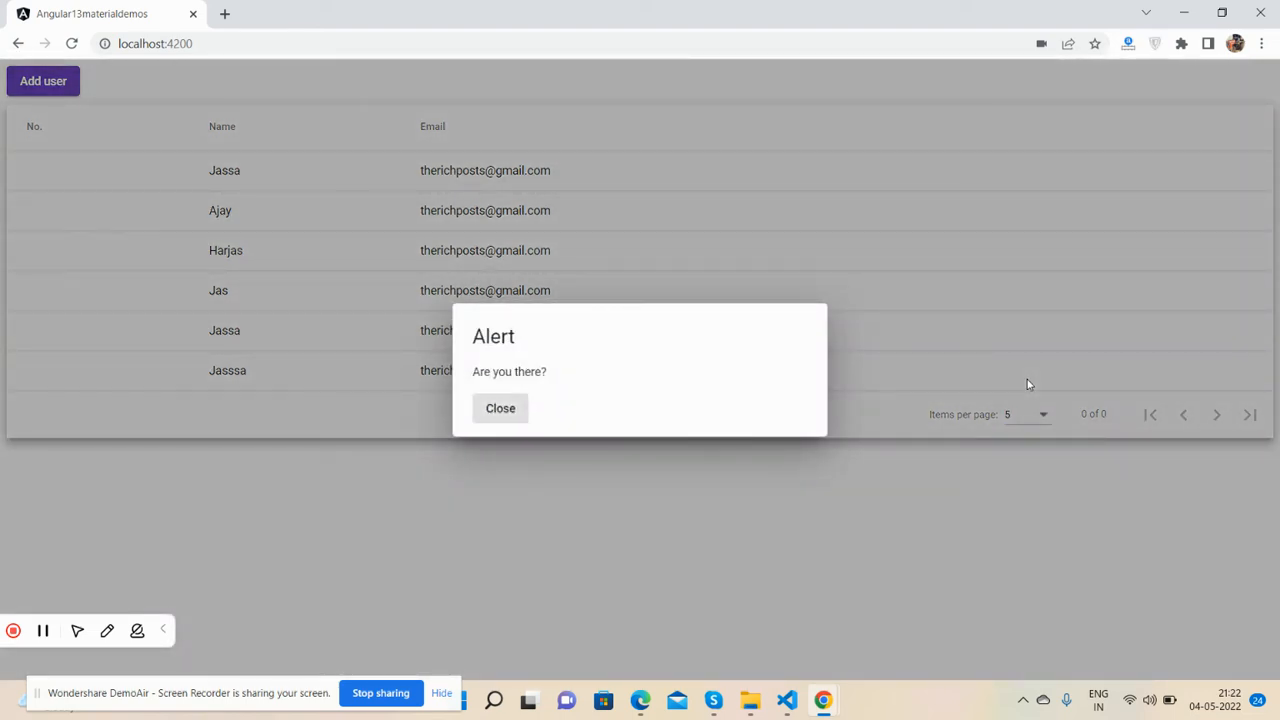
- Close the alert and switch the user table to 10 items per page
{"action": "left_click", "coordinate": [500, 408]}
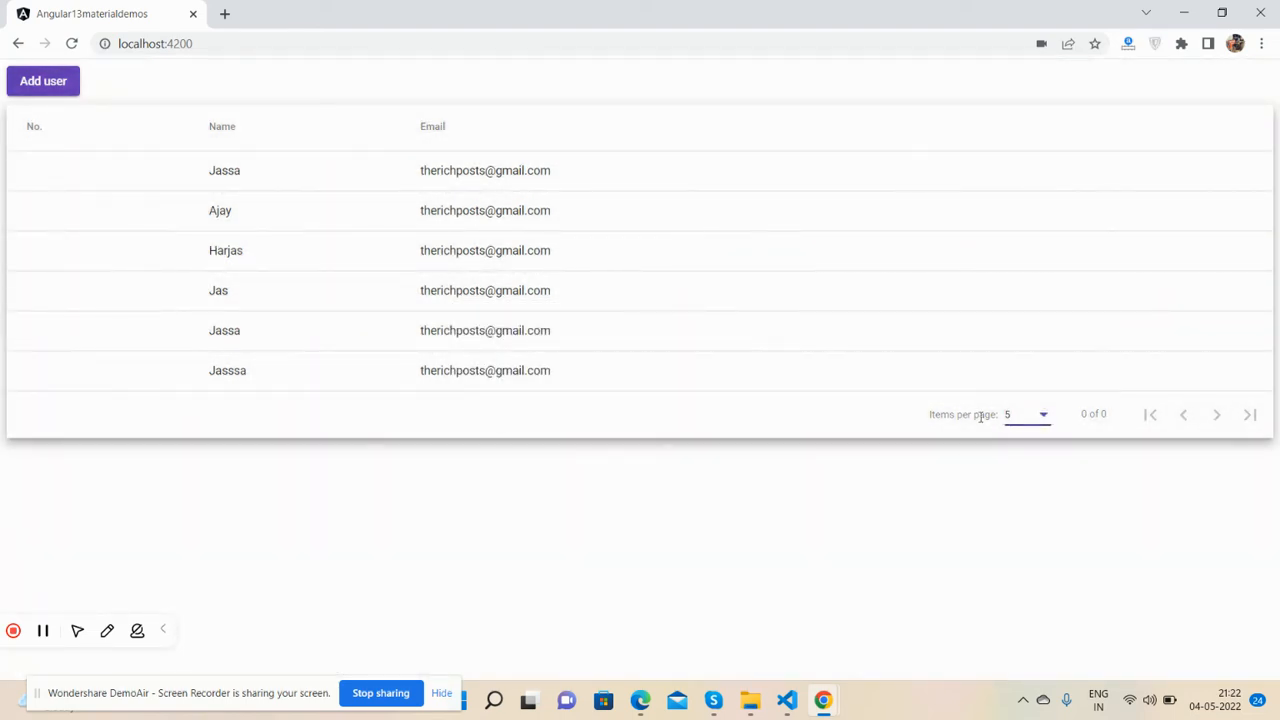
{"action": "left_click", "coordinate": [1025, 414]}
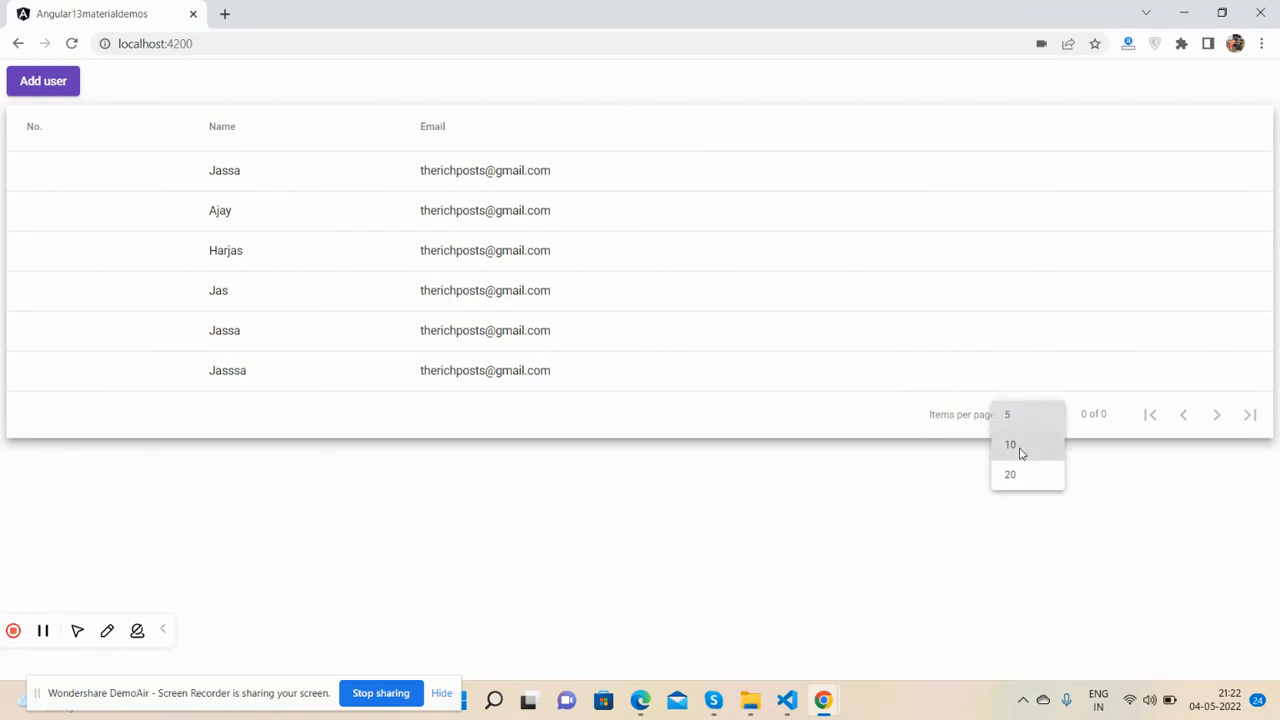
{"action": "left_click", "coordinate": [1010, 444]}
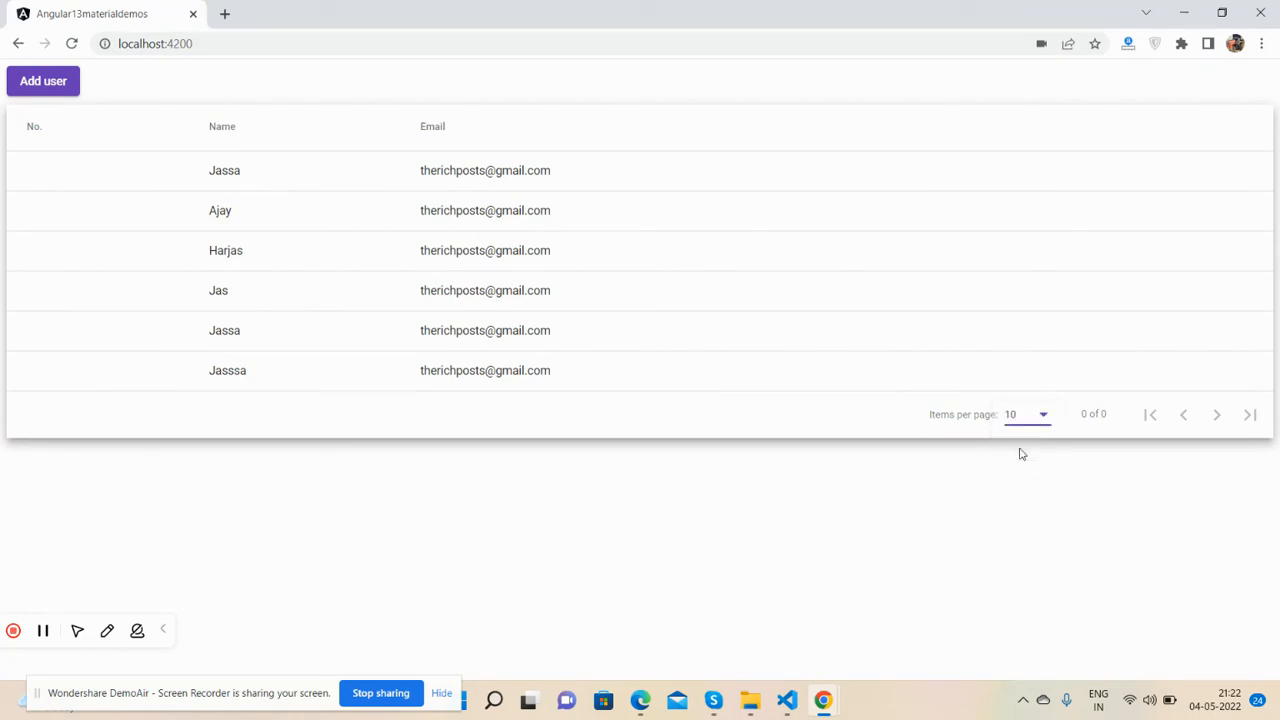
{"action": "left_click", "coordinate": [1025, 414]}
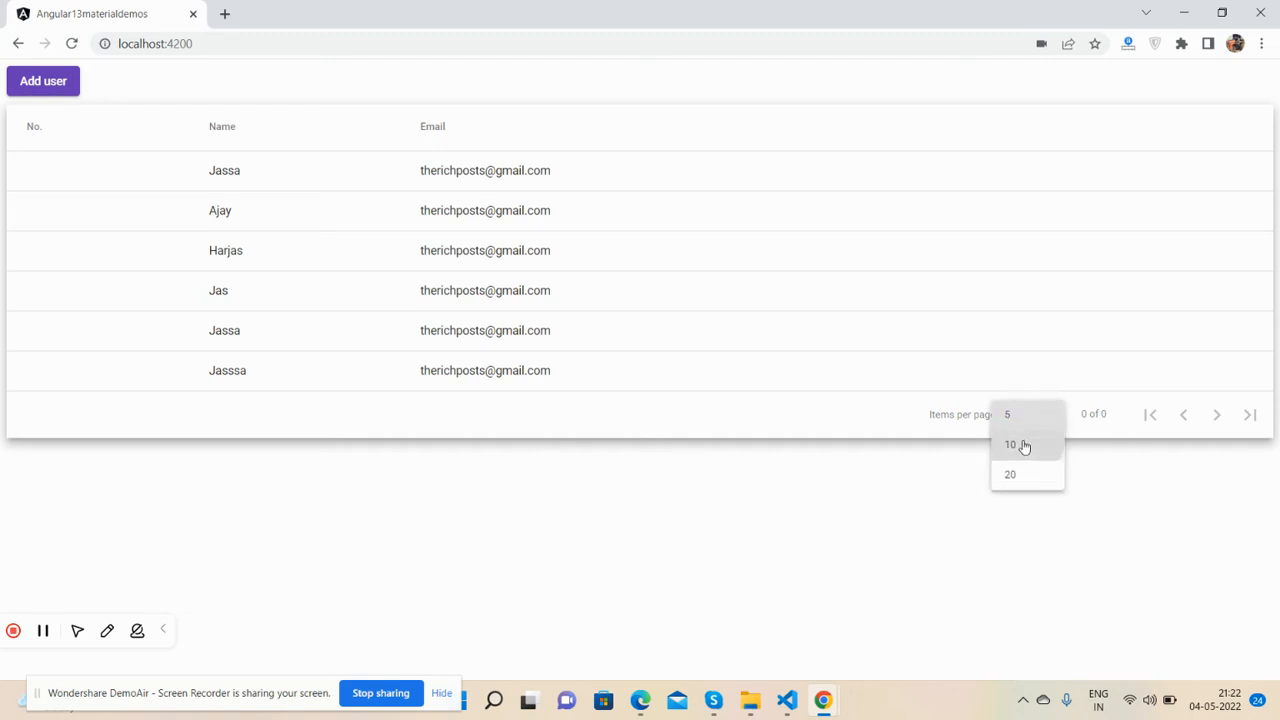
{"action": "left_click", "coordinate": [1011, 444]}
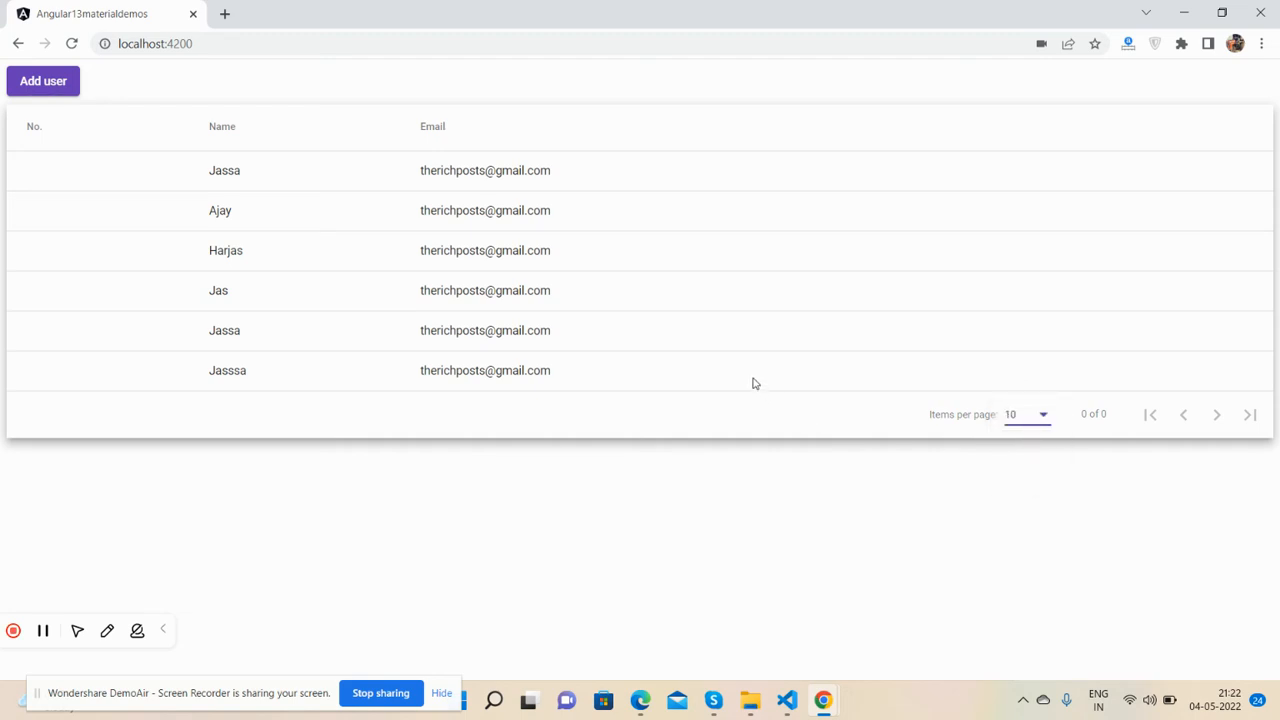
{"action": "mouse_move", "coordinate": [652, 467]}
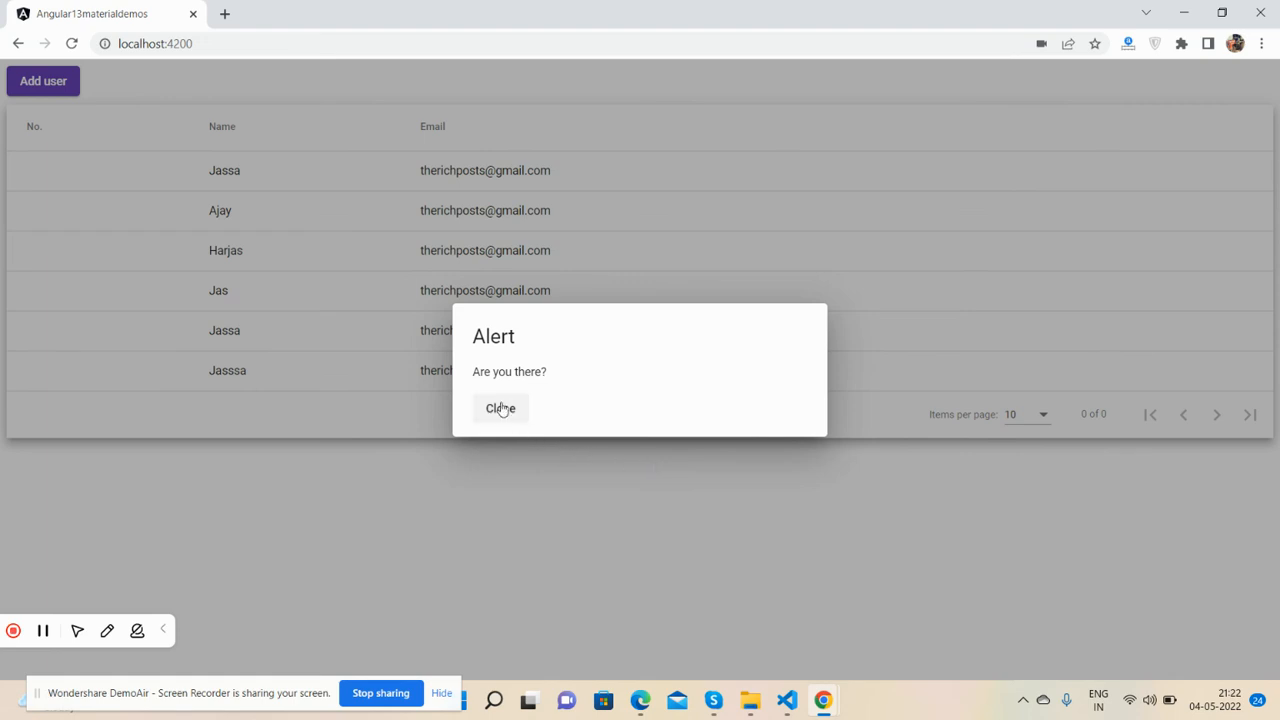
- Close the 'Are you there?' alert both times it returns over the 10-per-page table
{"action": "left_click", "coordinate": [500, 408]}
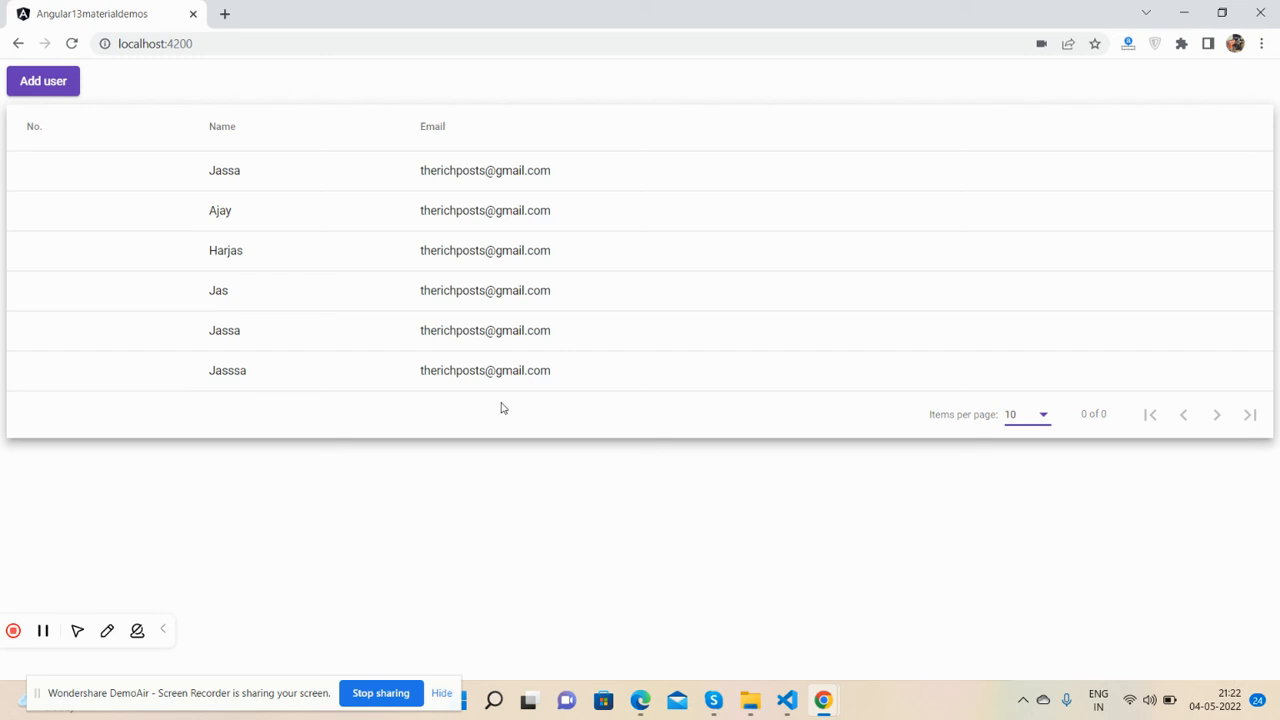
{"action": "mouse_move", "coordinate": [485, 408]}
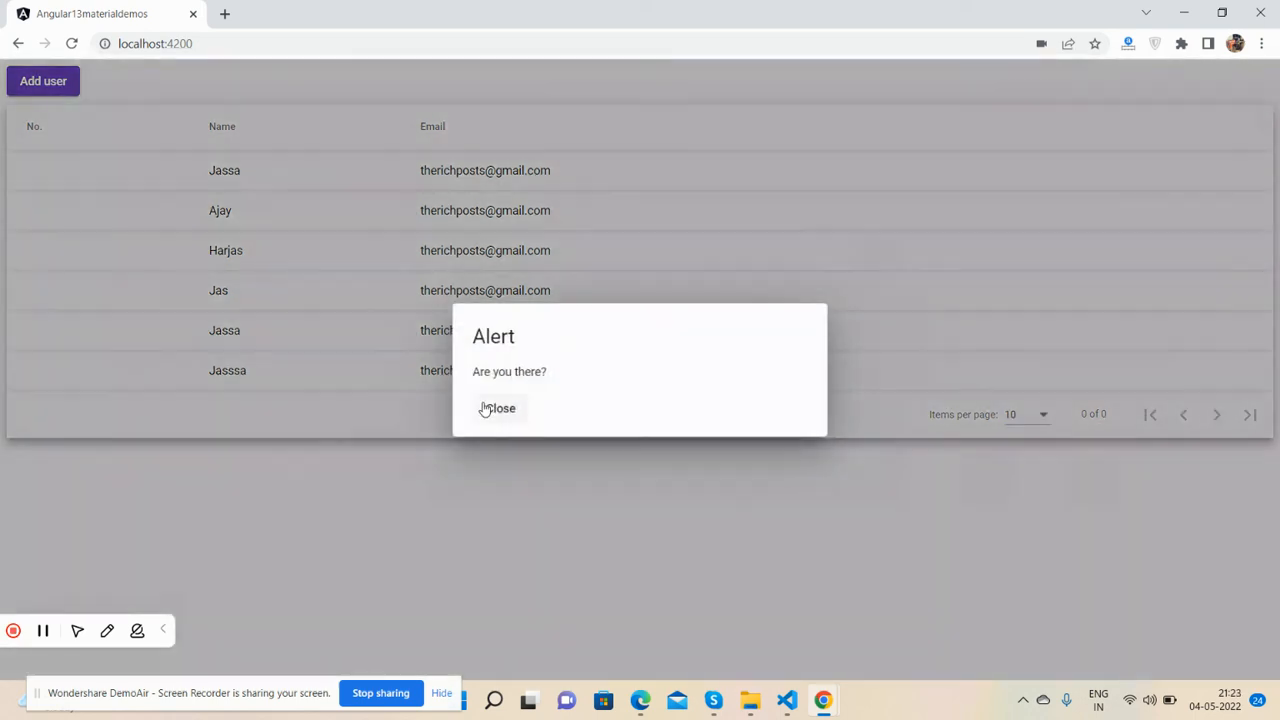
{"action": "left_click", "coordinate": [497, 408]}
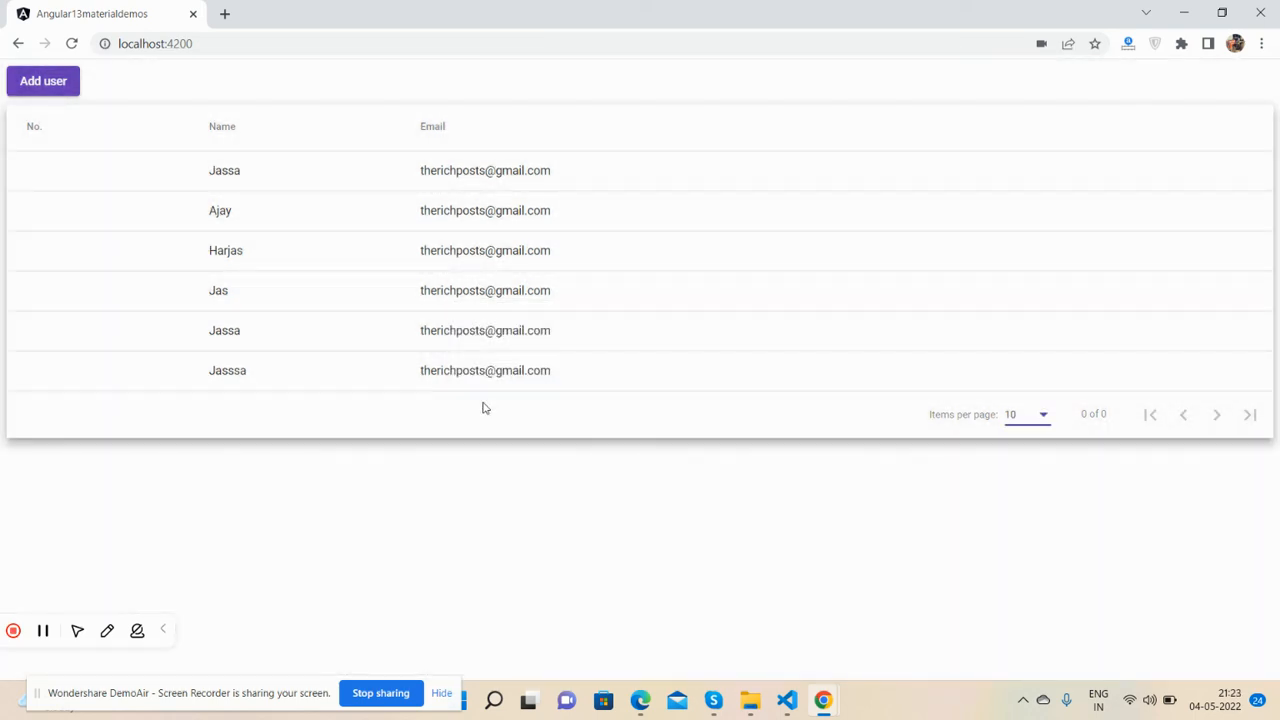